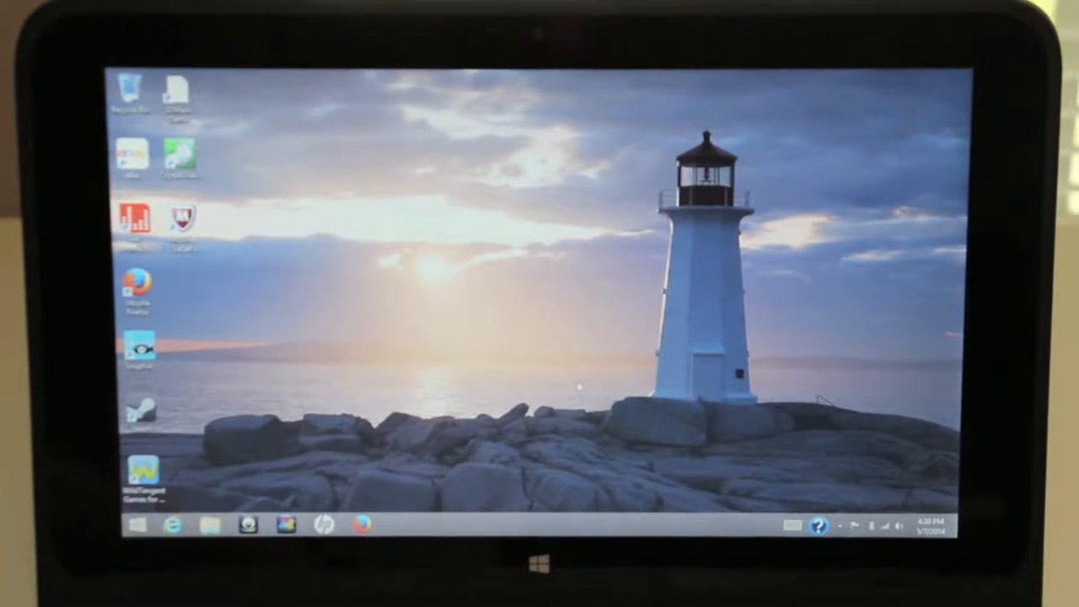
# - Switch from the lighthouse desktop to the Windows 8.1 Start screen with its live tiles
pyautogui.click(540, 561)
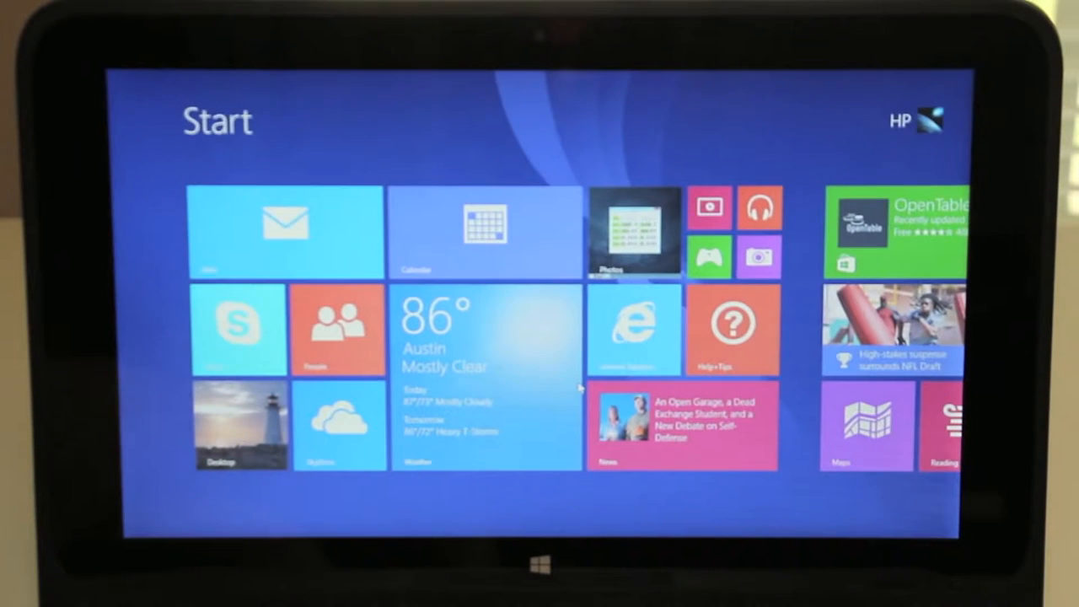